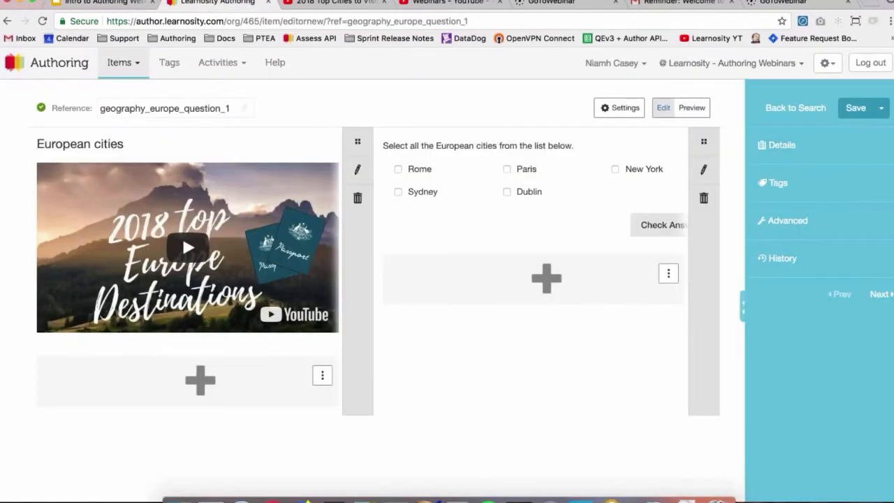
- Open the Activities menu while the geography_europe_question_1 item is displayed
{"action": "left_click", "coordinate": [218, 62]}
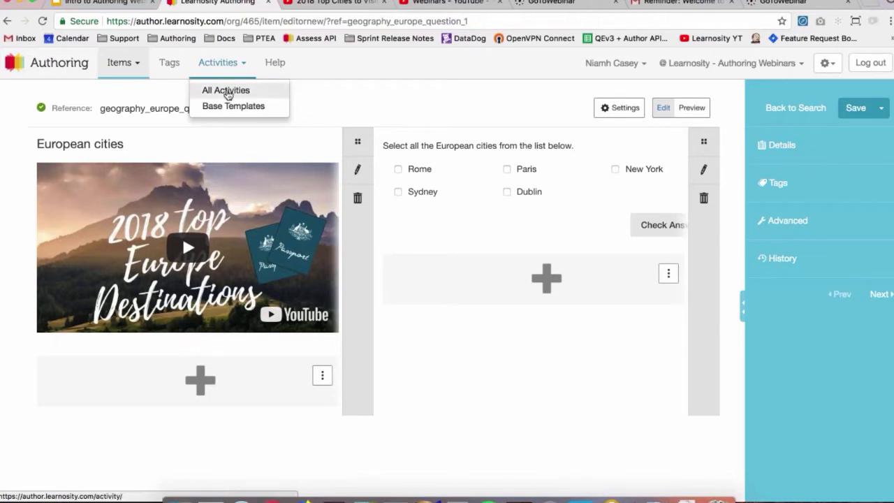
- Show All Activities, currently empty (0 of 0), and focus the Reference search
{"action": "left_click", "coordinate": [226, 90]}
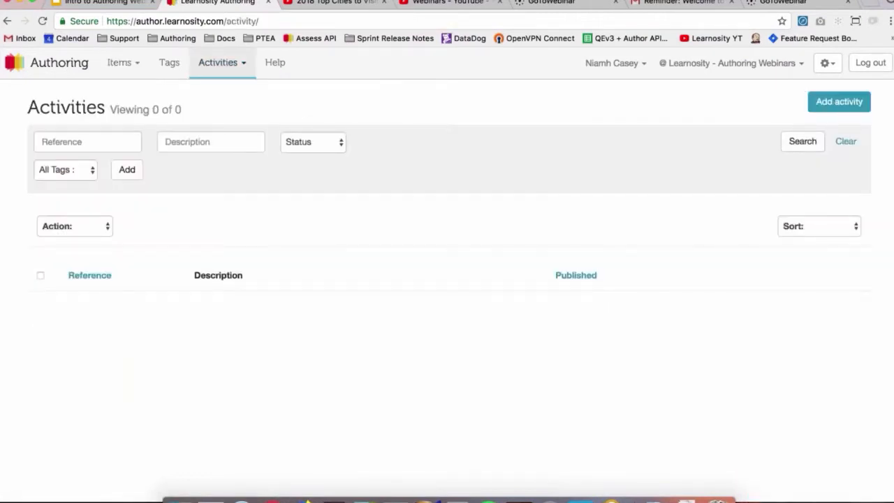
{"action": "mouse_move", "coordinate": [278, 250]}
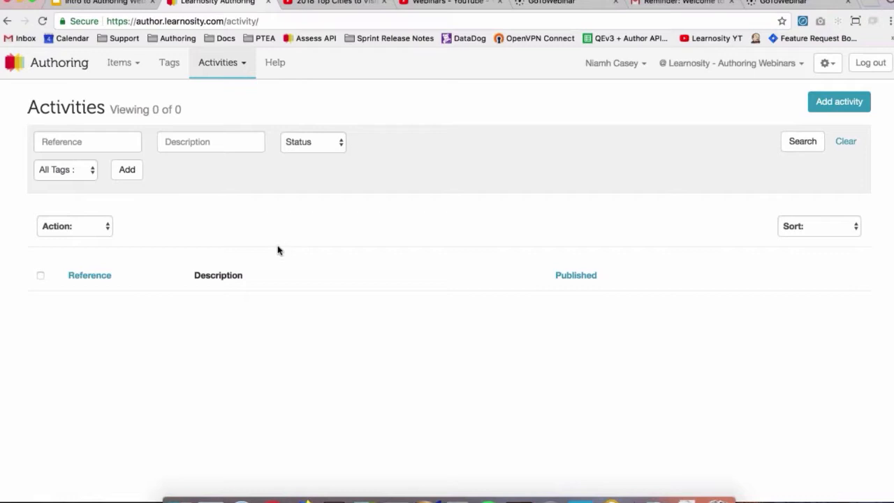
{"action": "mouse_move", "coordinate": [265, 213]}
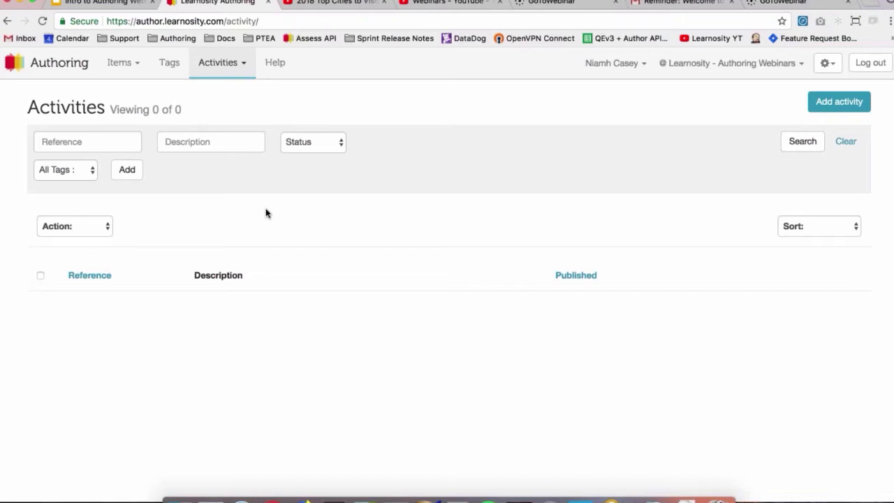
{"action": "mouse_move", "coordinate": [70, 406]}
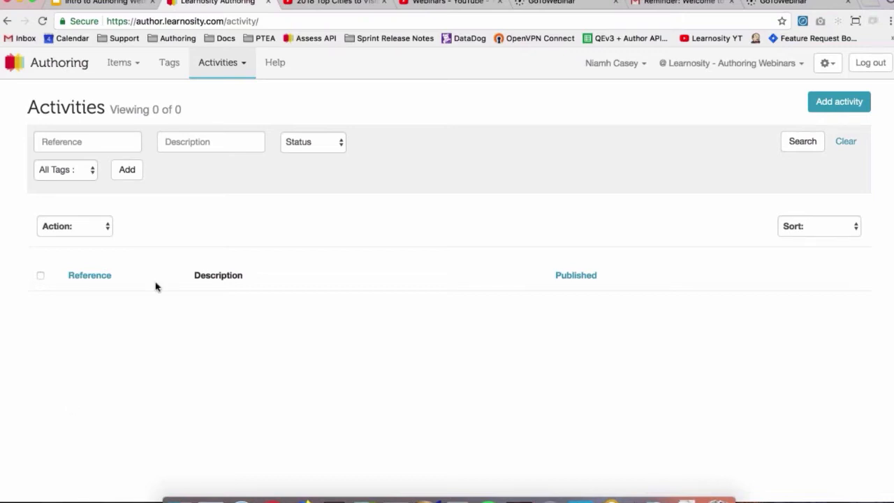
{"action": "mouse_move", "coordinate": [215, 306]}
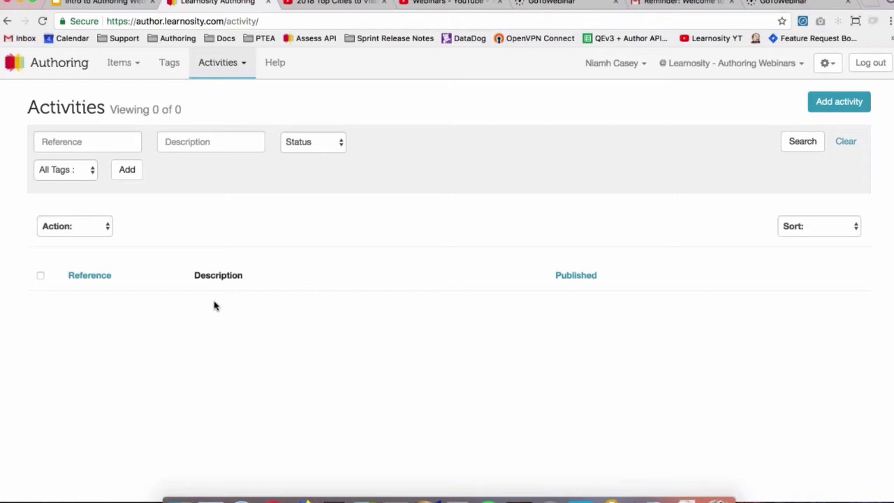
{"action": "mouse_move", "coordinate": [486, 313]}
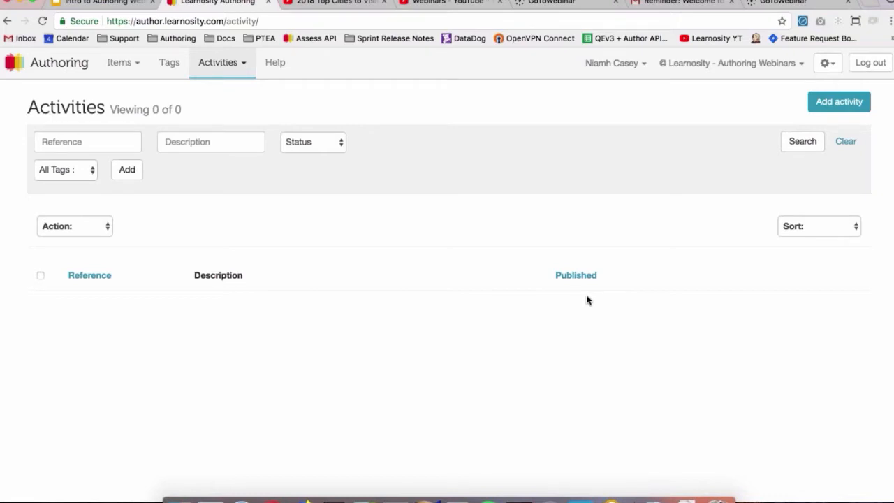
{"action": "mouse_move", "coordinate": [260, 208]}
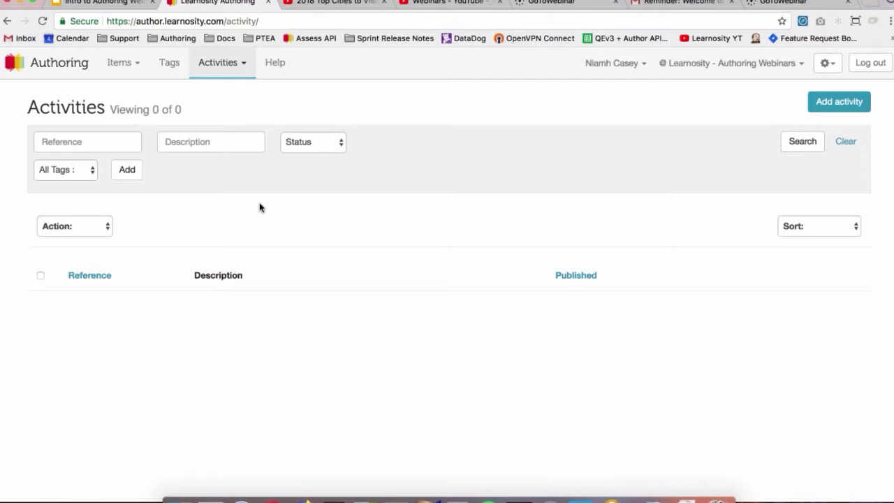
{"action": "left_click", "coordinate": [87, 142]}
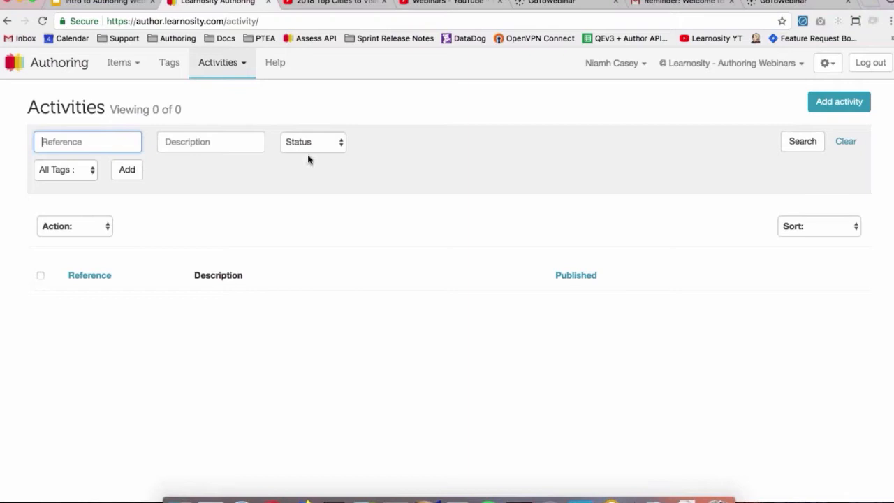
{"action": "mouse_move", "coordinate": [309, 161]}
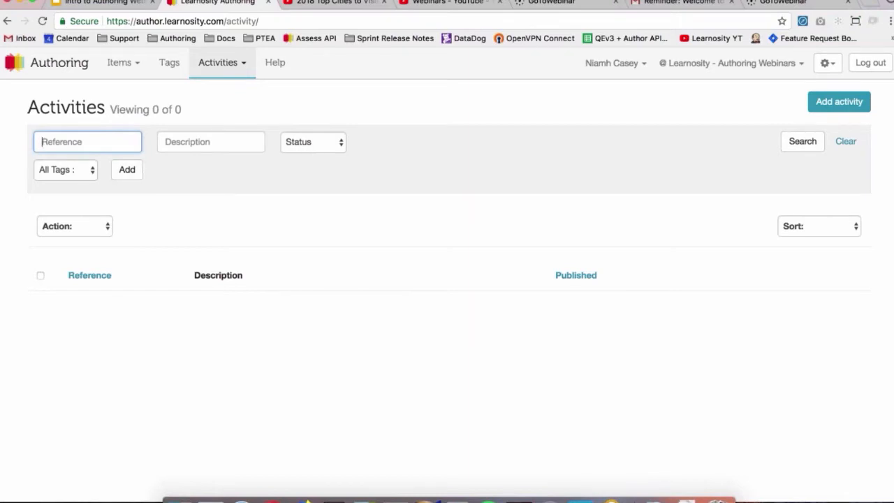
{"action": "mouse_move", "coordinate": [484, 217]}
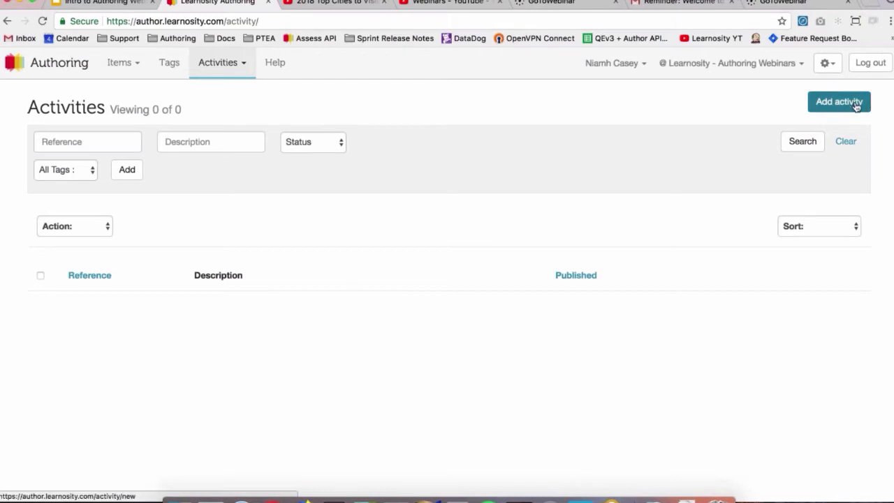
- Add a new activity, replacing reference ACTIVITY_1 with geography_test_1
{"action": "left_click", "coordinate": [838, 102]}
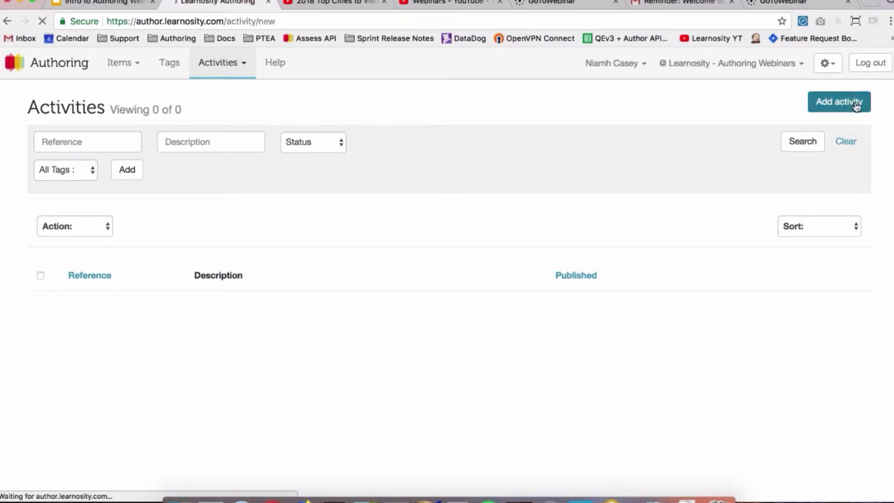
{"action": "left_click", "coordinate": [838, 101]}
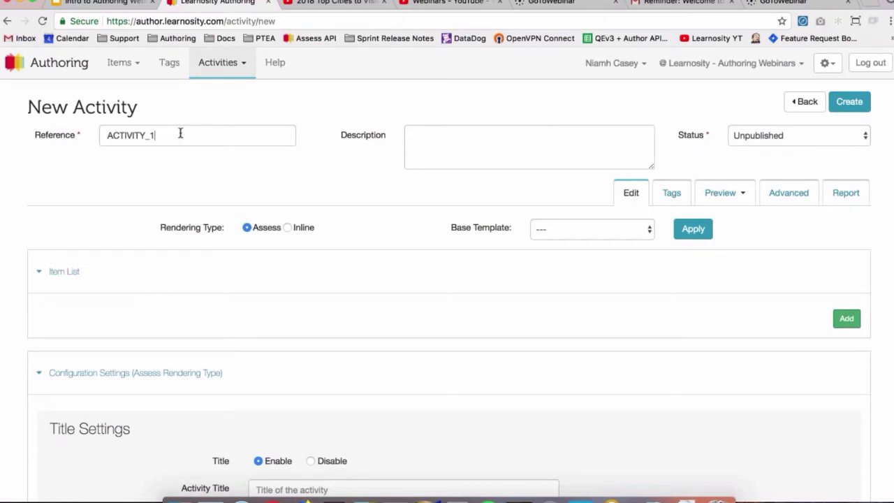
{"action": "double_click", "coordinate": [129, 135]}
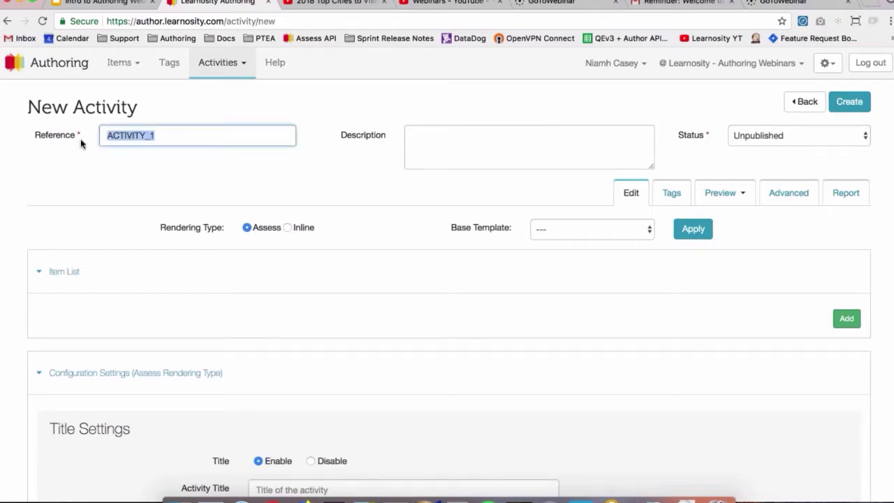
{"action": "type", "text": "geography_test_1"}
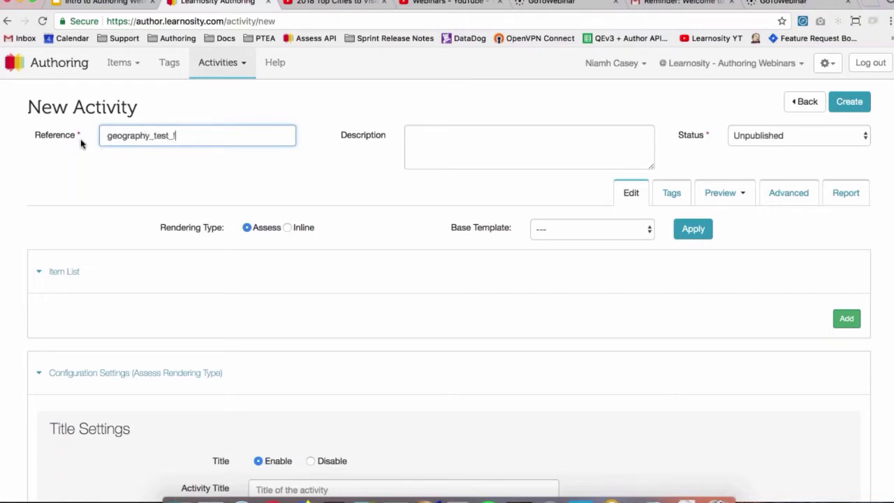
{"action": "left_click", "coordinate": [528, 146]}
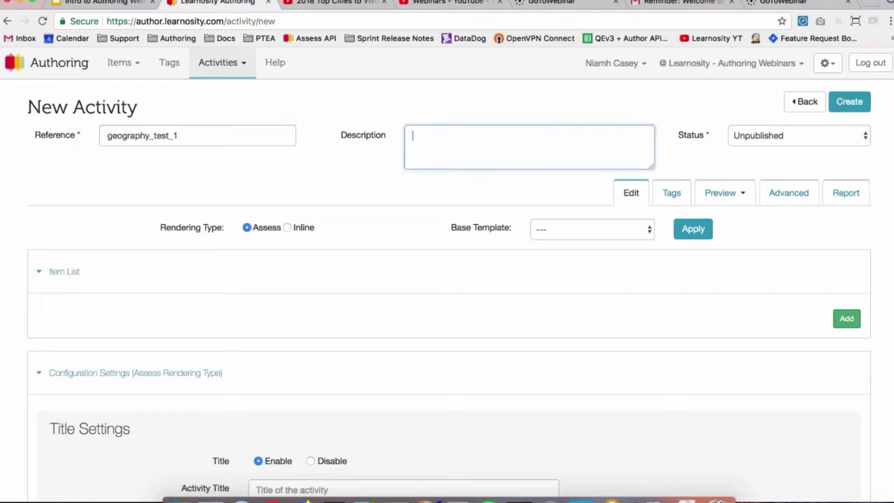
{"action": "mouse_move", "coordinate": [796, 140]}
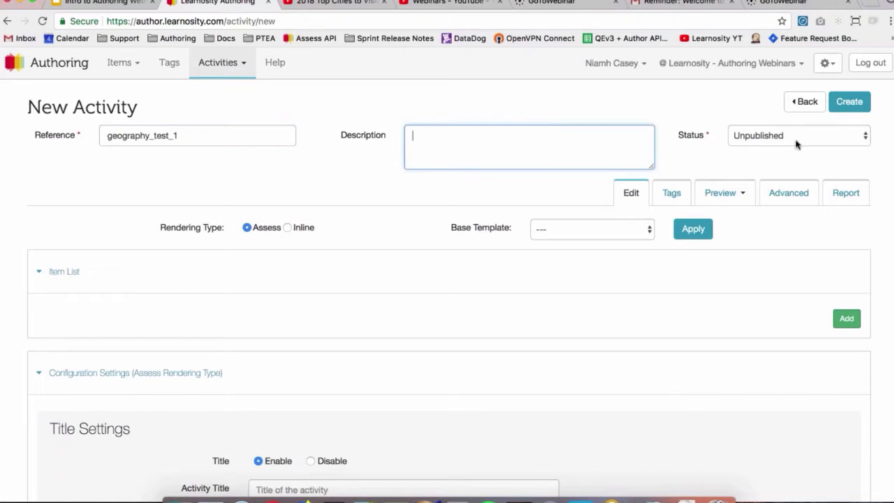
{"action": "mouse_move", "coordinate": [788, 142]}
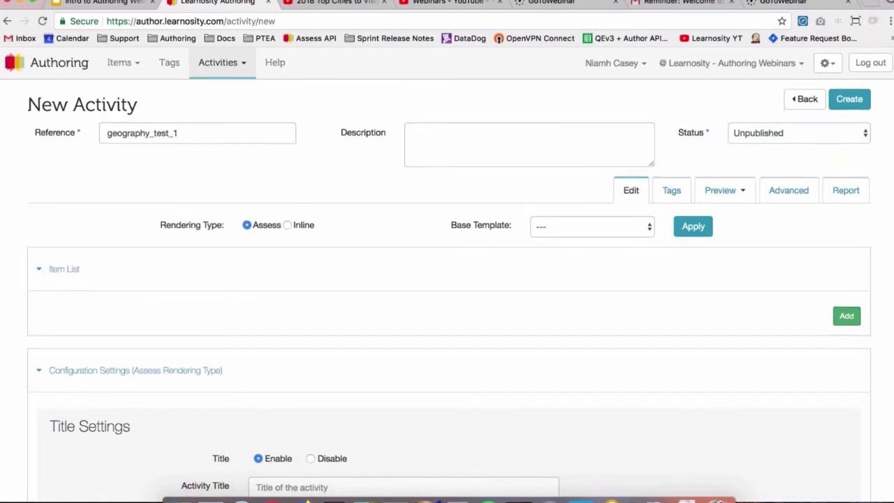
{"action": "scroll", "scroll_direction": "down", "scroll_amount": 3}
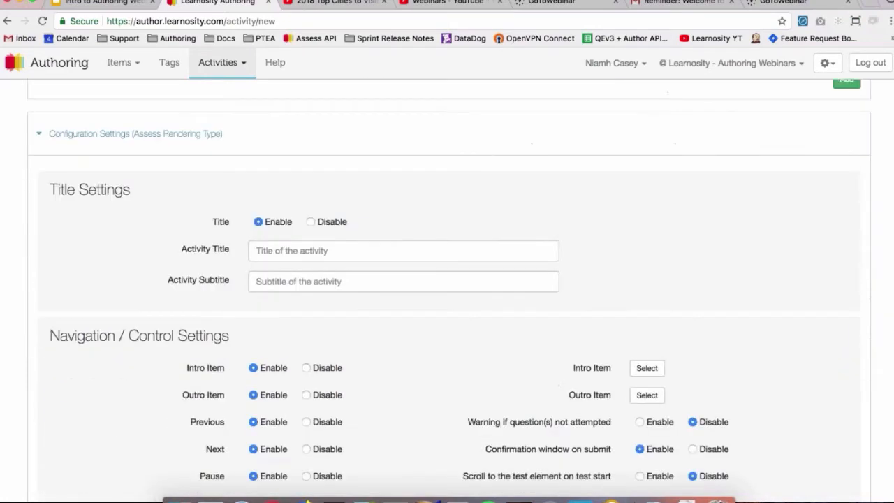
{"action": "scroll", "scroll_direction": "down", "scroll_amount": 3}
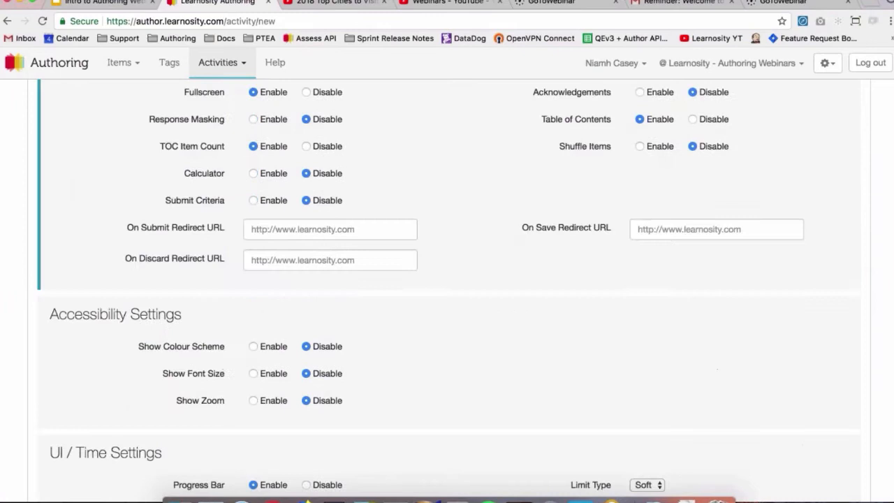
{"action": "scroll", "scroll_direction": "down", "scroll_amount": 3}
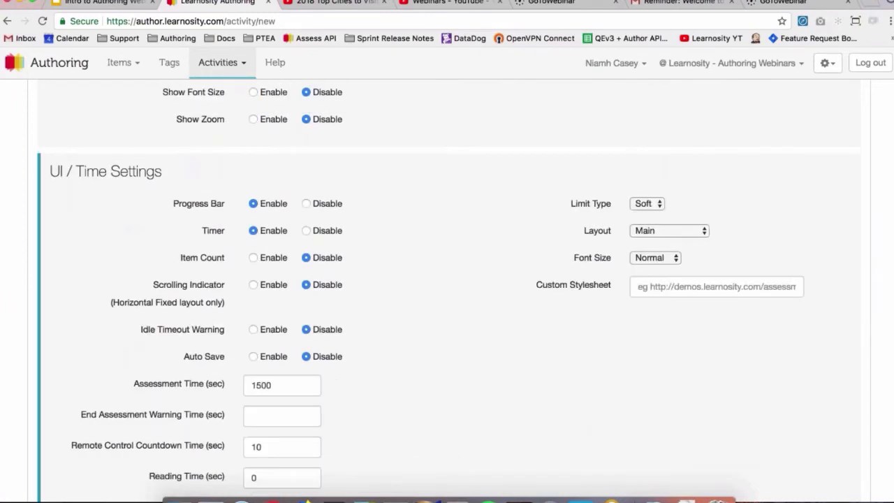
{"action": "scroll", "scroll_direction": "down", "scroll_amount": 3}
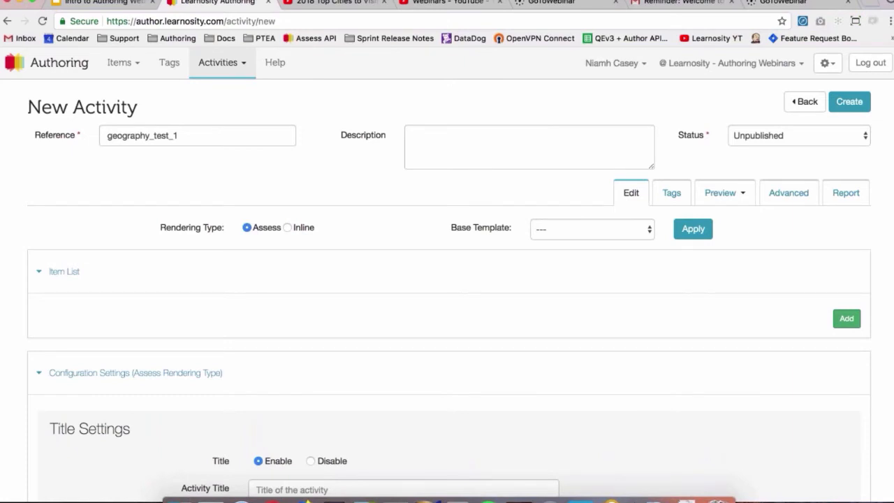
{"action": "mouse_move", "coordinate": [61, 272]}
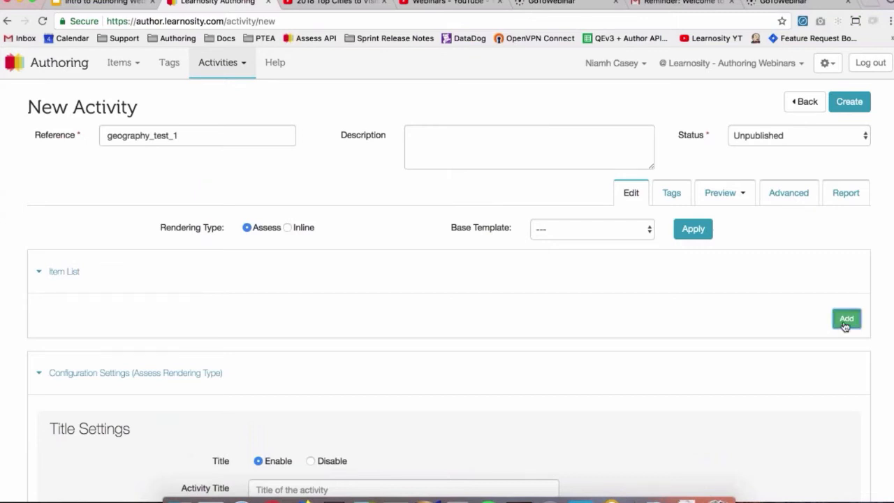
- Open the item picker and tick geography_europe_question_1 among the geography items
{"action": "left_click", "coordinate": [846, 318]}
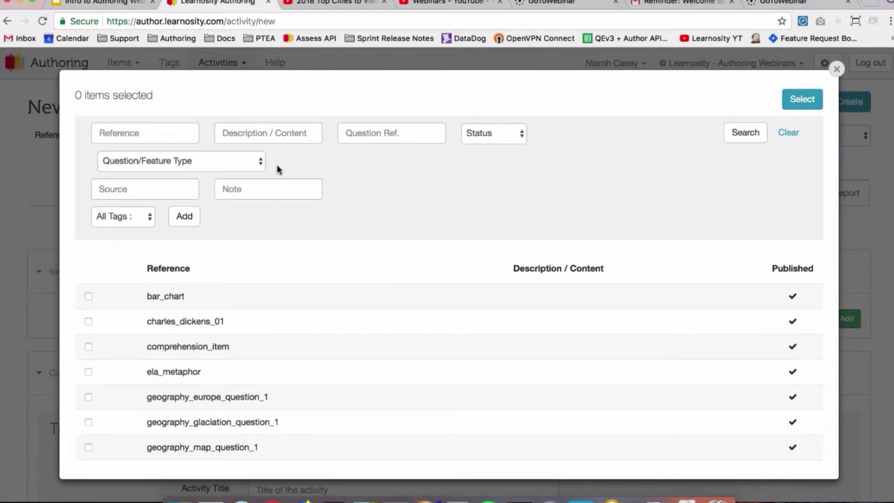
{"action": "mouse_move", "coordinate": [213, 255]}
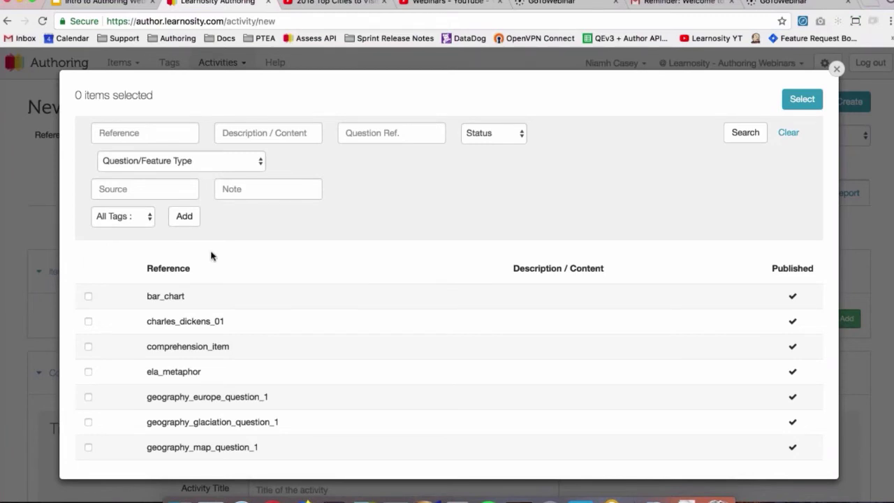
{"action": "scroll", "scroll_direction": "down", "scroll_amount": 3}
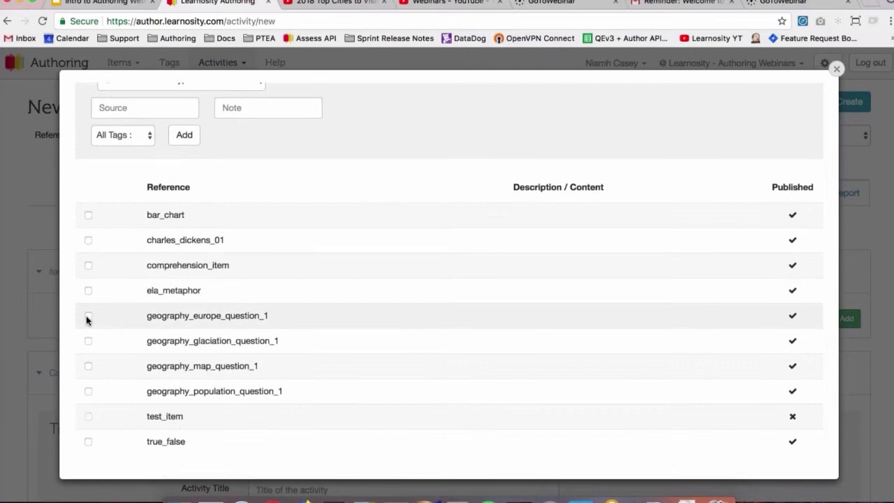
{"action": "left_click", "coordinate": [88, 315]}
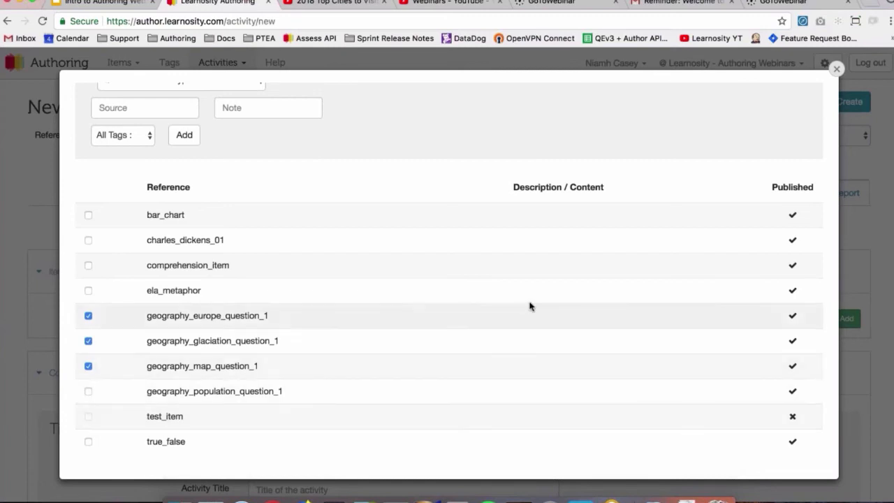
{"action": "mouse_move", "coordinate": [407, 341]}
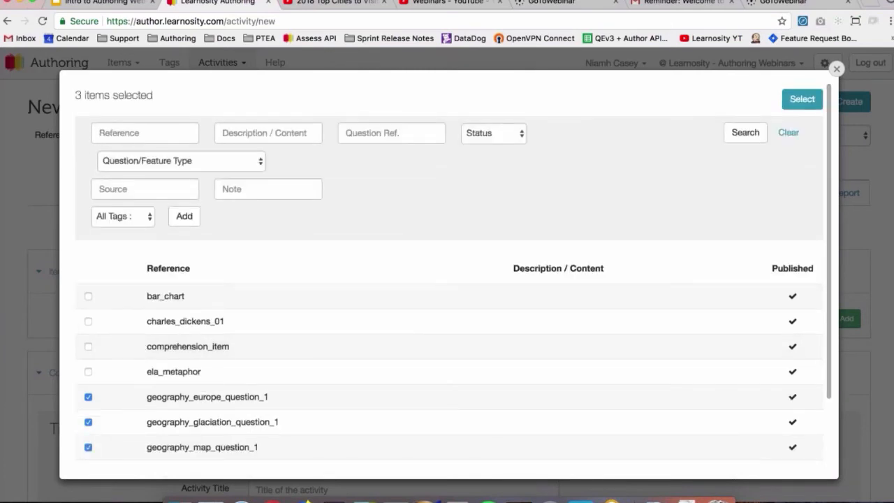
- Add the selected items and reorder them: glaciation first, europe second, map third
{"action": "left_click", "coordinate": [801, 98]}
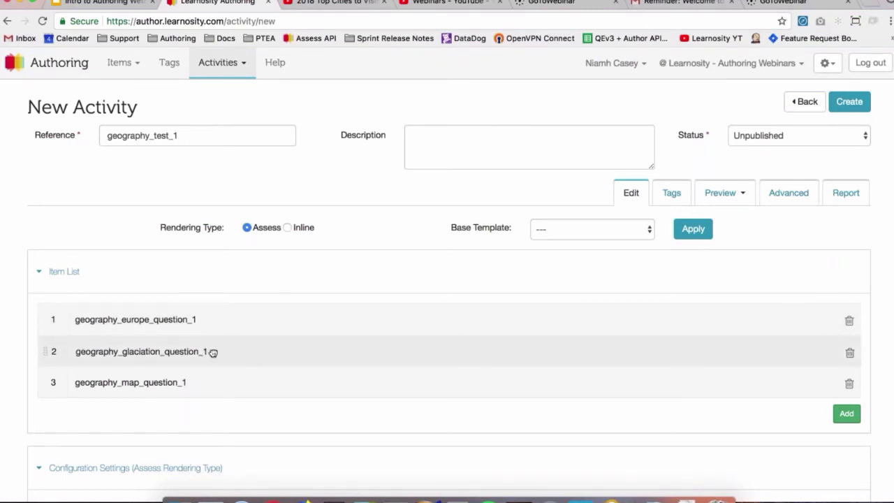
{"action": "left_click_drag", "start_coordinate": [139, 351], "coordinate": [139, 314]}
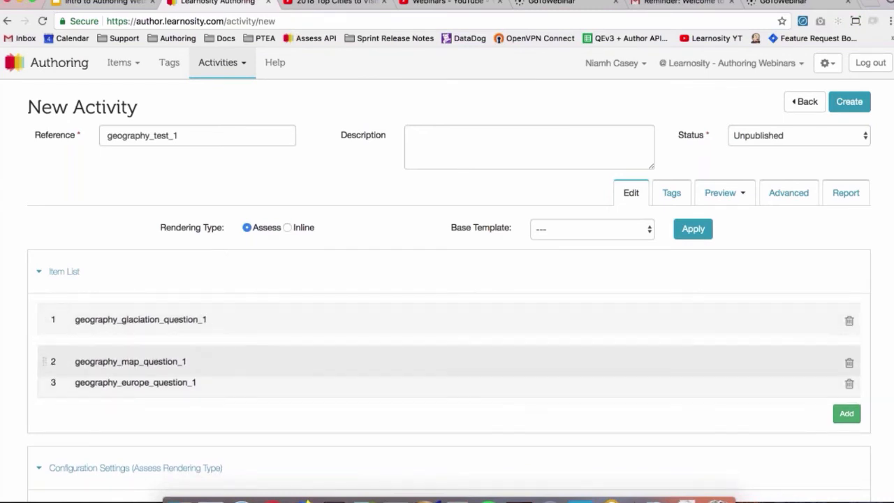
{"action": "left_click_drag", "start_coordinate": [130, 361], "coordinate": [129, 382]}
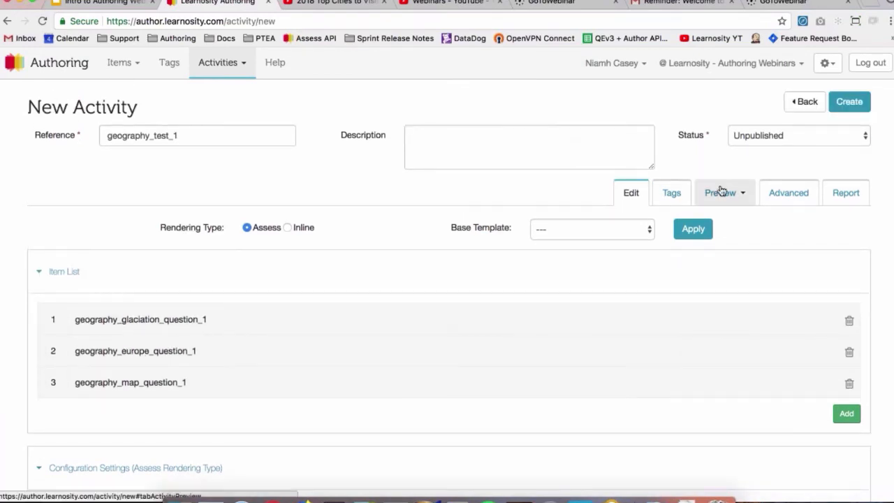
- Preview geography_test_1 through all three items and submit it successfully
{"action": "left_click", "coordinate": [720, 193]}
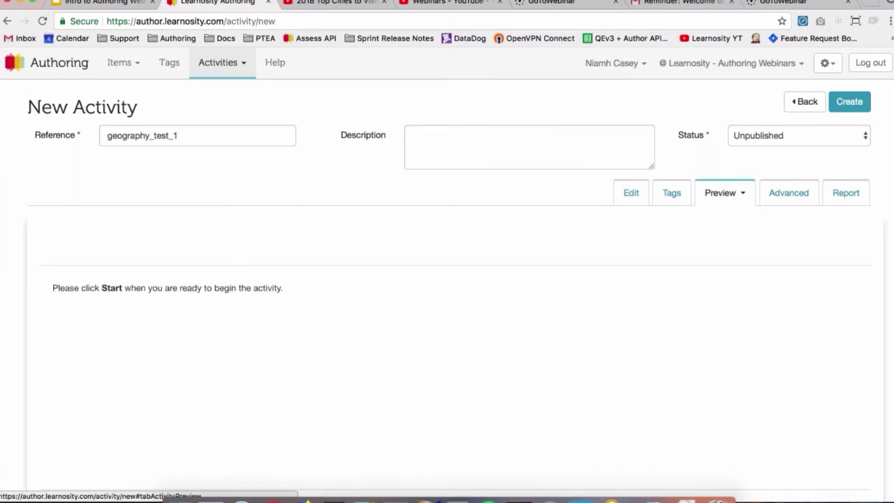
{"action": "scroll", "scroll_direction": "down", "scroll_amount": 3}
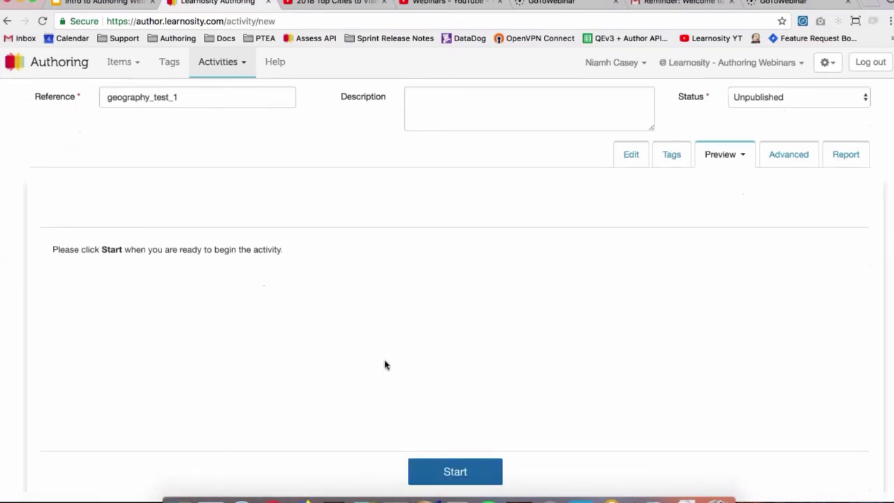
{"action": "mouse_move", "coordinate": [455, 473]}
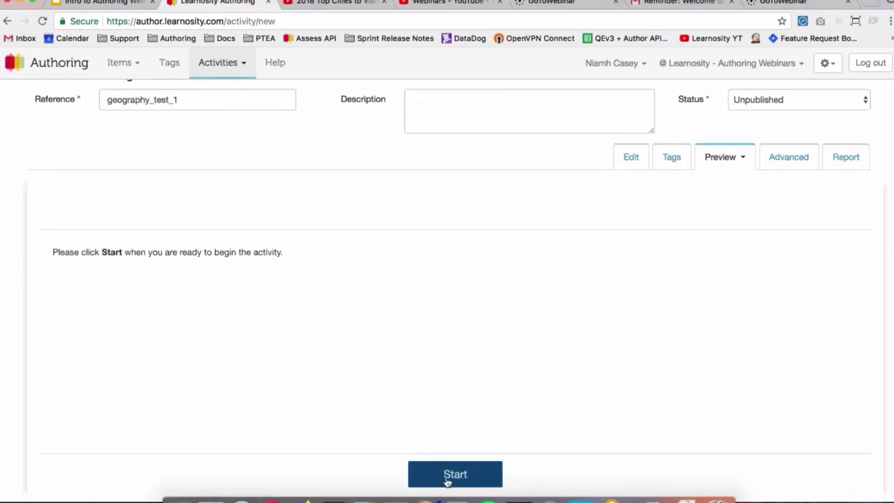
{"action": "left_click", "coordinate": [455, 473]}
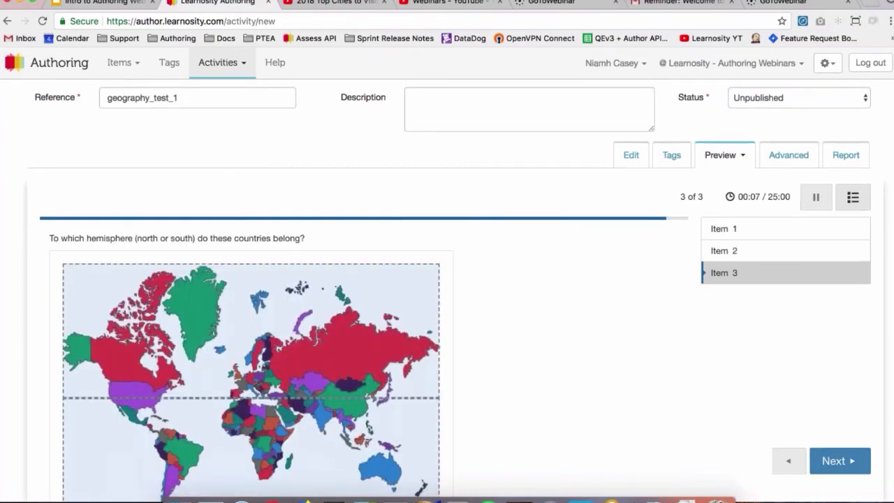
{"action": "left_click", "coordinate": [840, 460]}
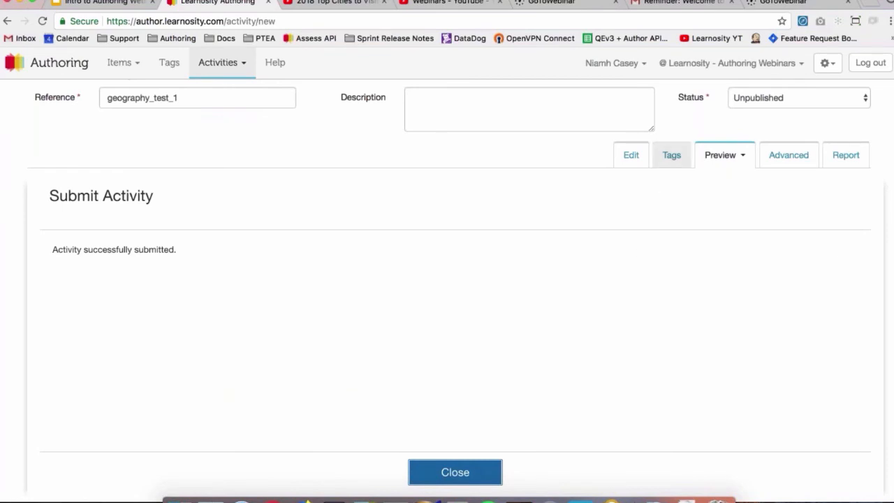
{"action": "left_click", "coordinate": [454, 472]}
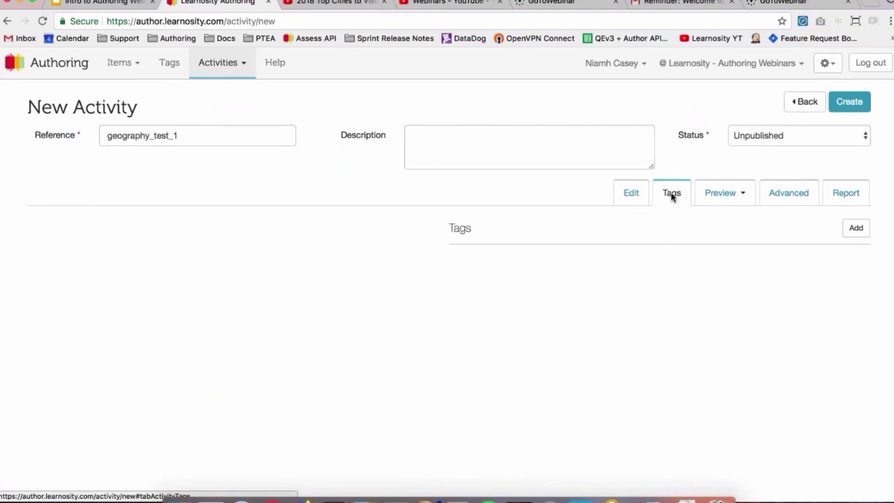
{"action": "mouse_move", "coordinate": [856, 228]}
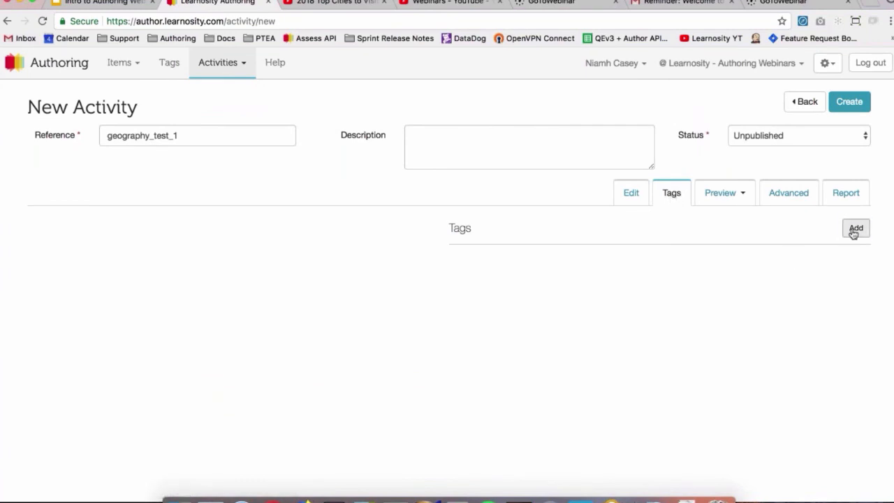
- Attach tags Subject: Geography, Topic: Europe and Topic: Glaciation via tag search
{"action": "left_click", "coordinate": [855, 228]}
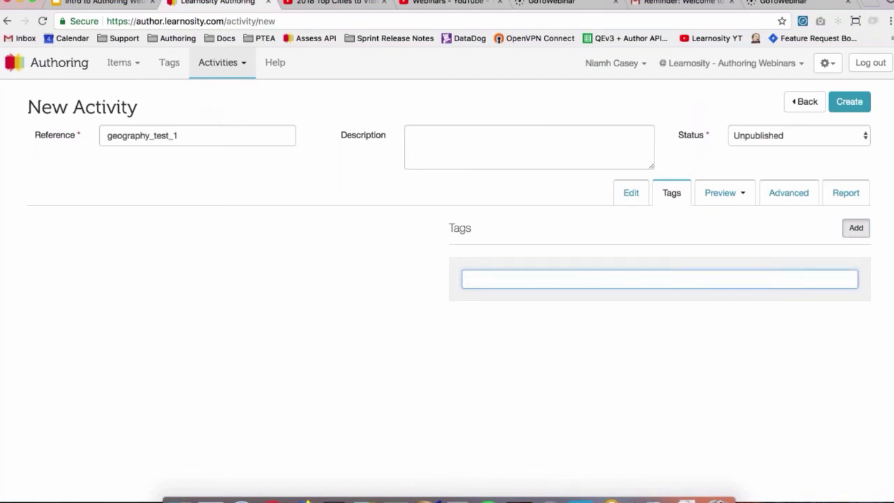
{"action": "type", "text": "sub"}
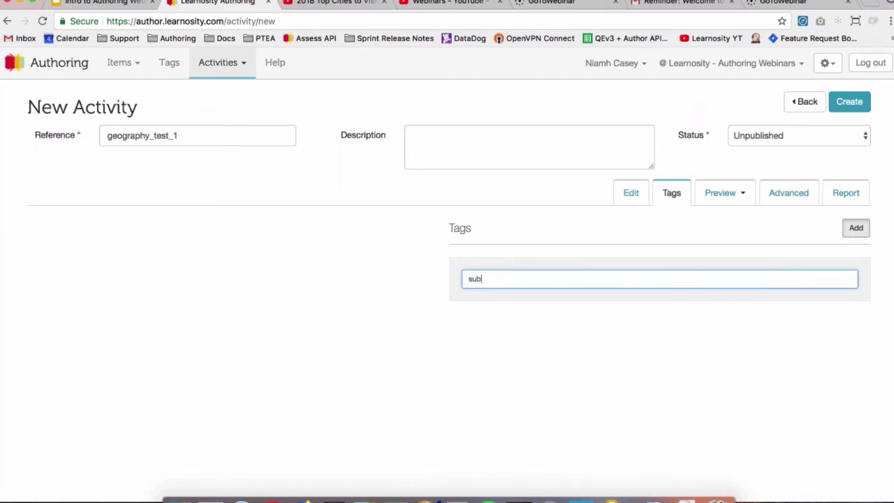
{"action": "left_click", "coordinate": [855, 227]}
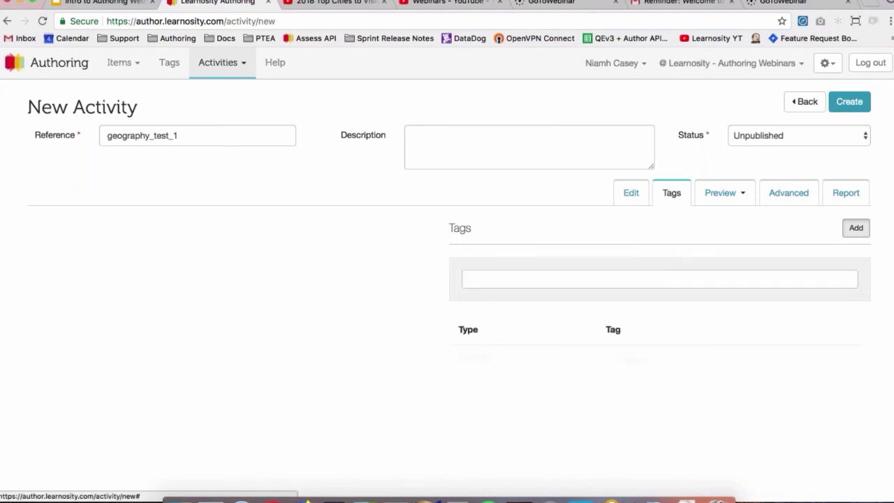
{"action": "type", "text": "topic"}
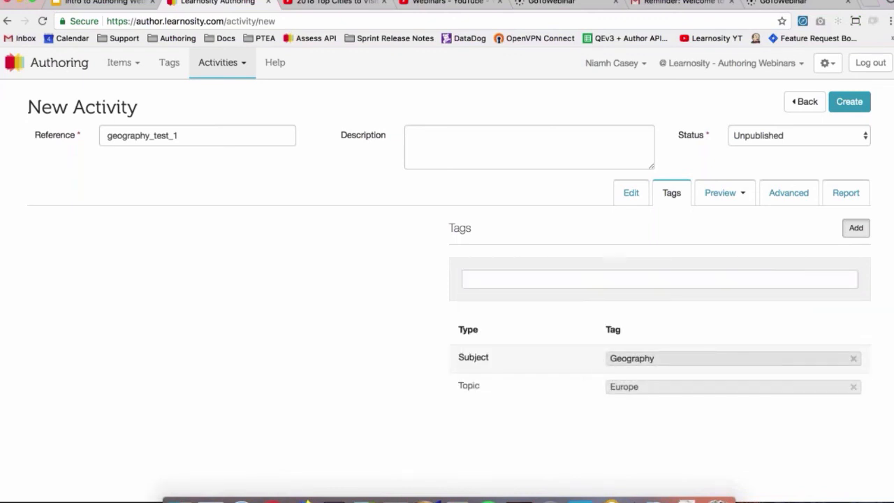
{"action": "type", "text": "topic"}
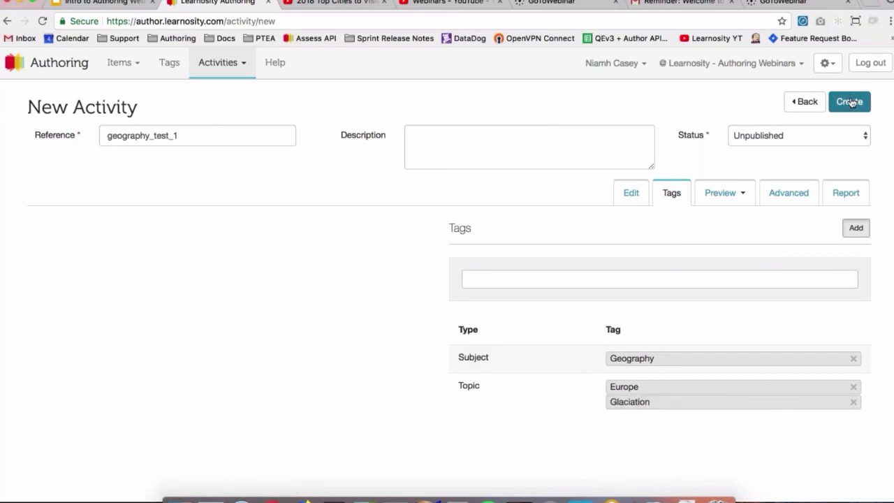
- Create geography_test_1, set its status to Published and save the change
{"action": "left_click", "coordinate": [849, 101]}
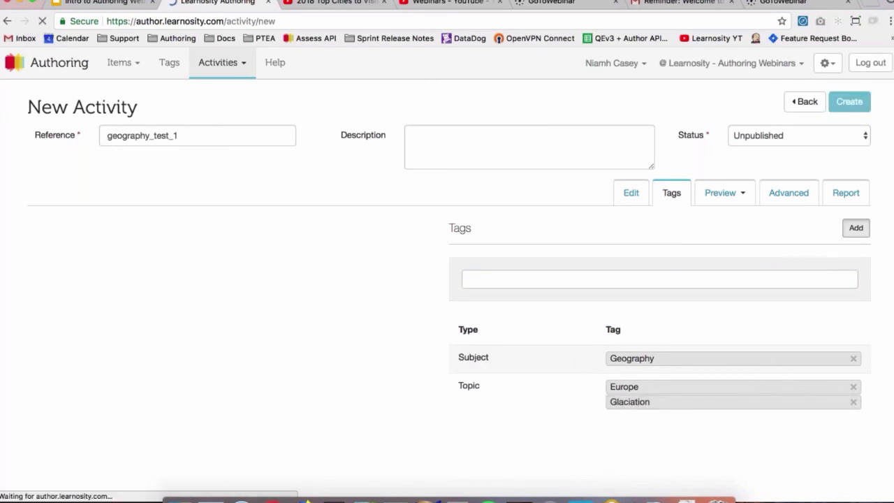
{"action": "left_click", "coordinate": [849, 101]}
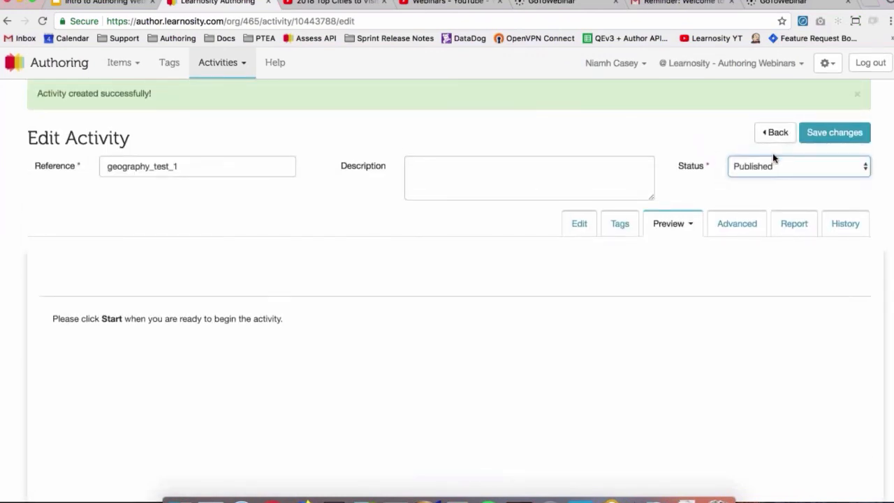
{"action": "left_click", "coordinate": [834, 132]}
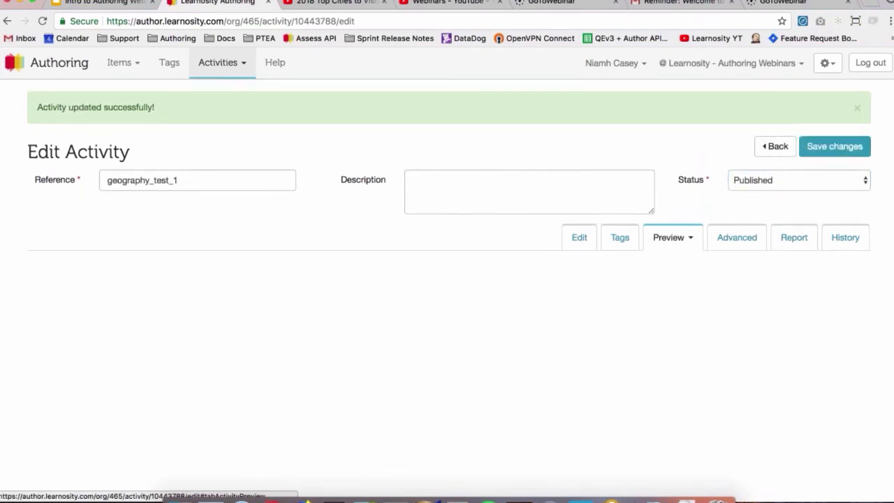
{"action": "left_click", "coordinate": [668, 237]}
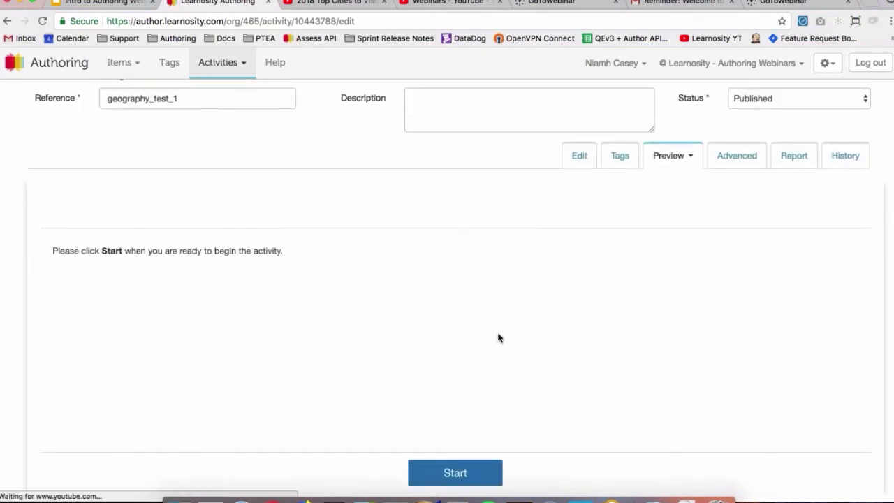